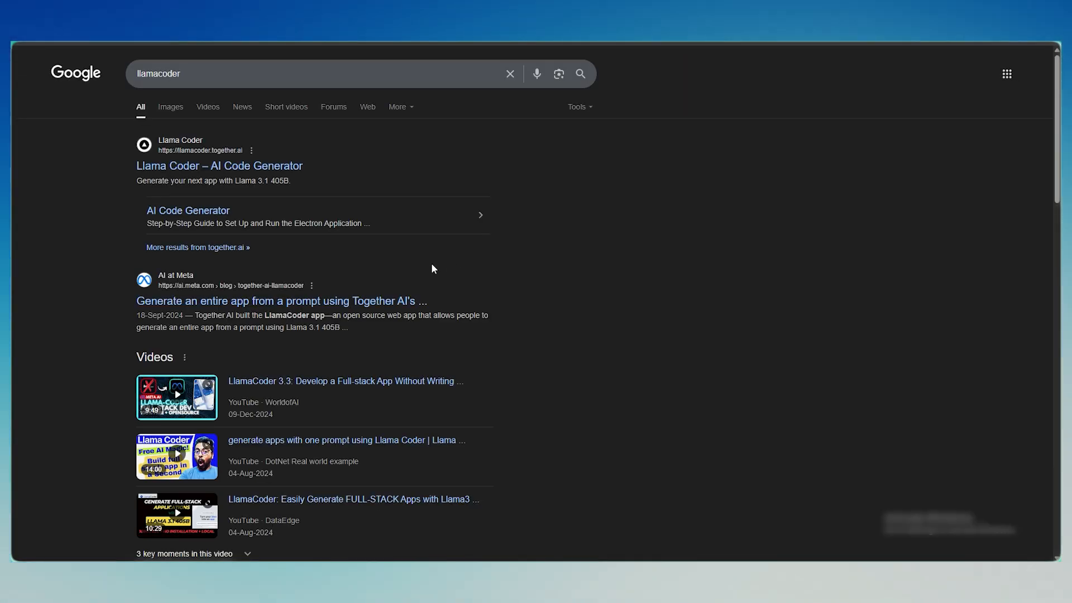
Go to the Llama Coder site from the 'llamacoder' Google results.
click(219, 165)
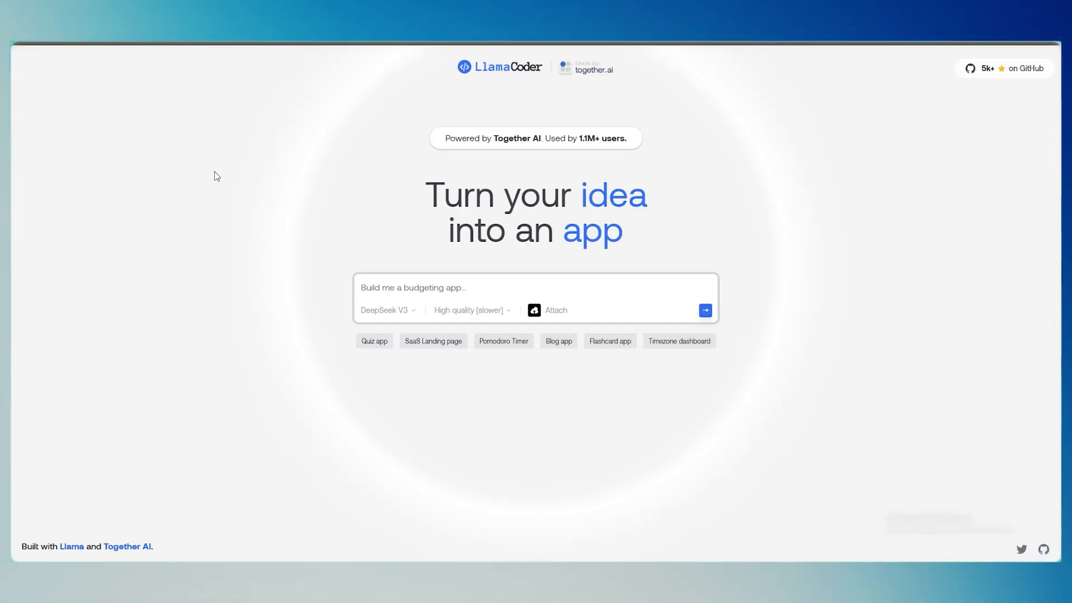
Choose Llama 3.1 405B as the generation model and confirm it stays selected.
click(387, 310)
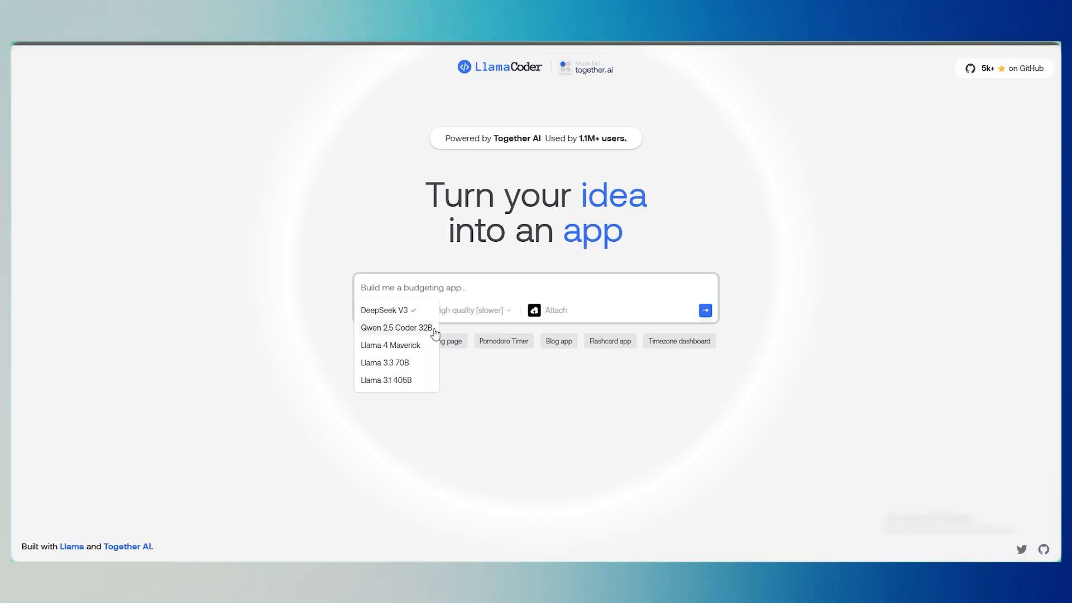
mouse_move(405, 383)
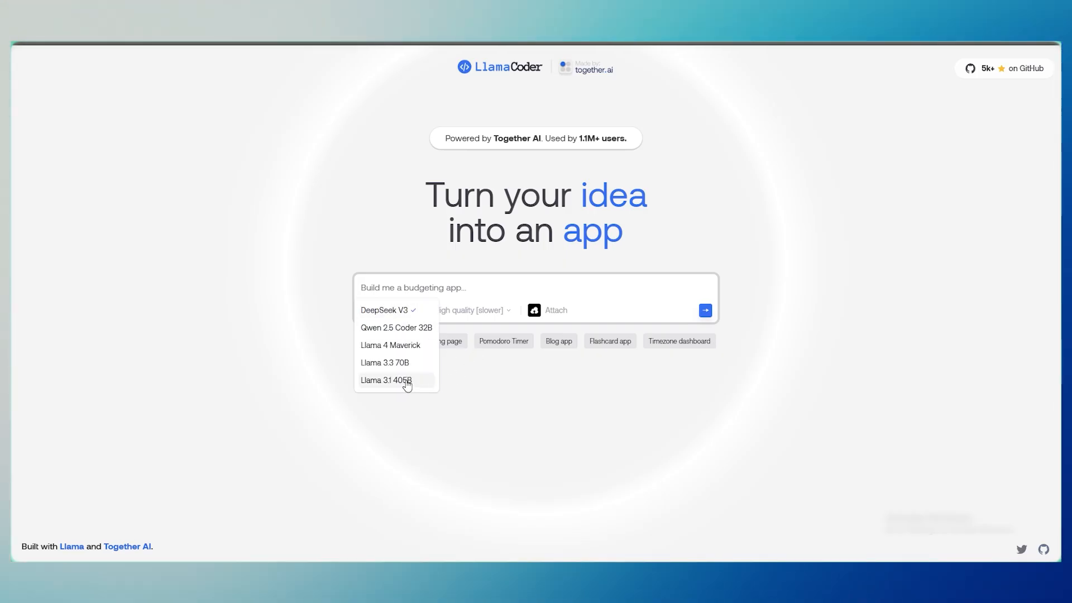
click(385, 379)
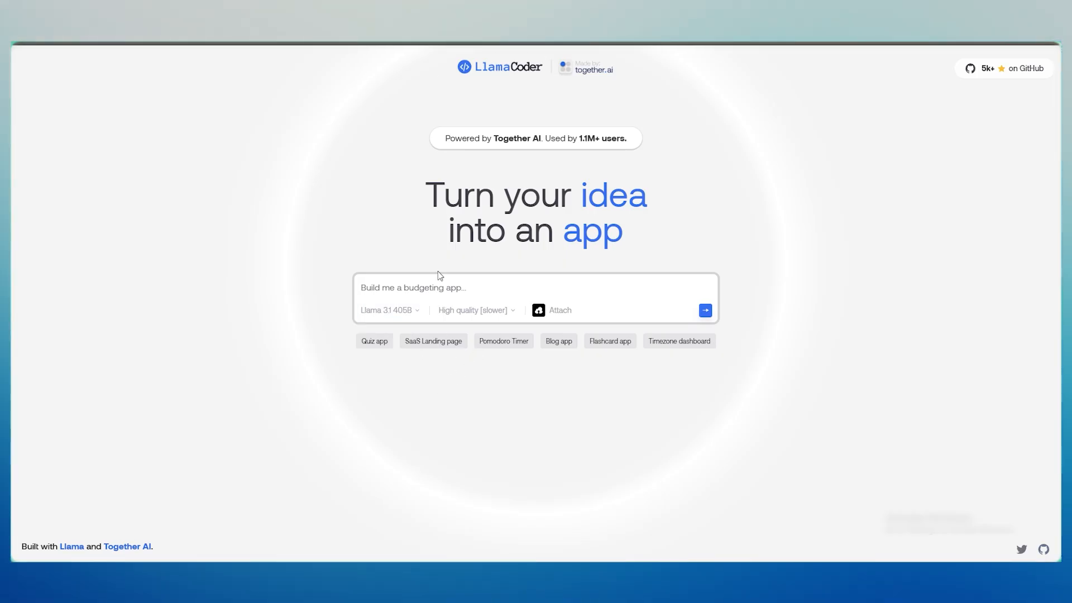
click(388, 309)
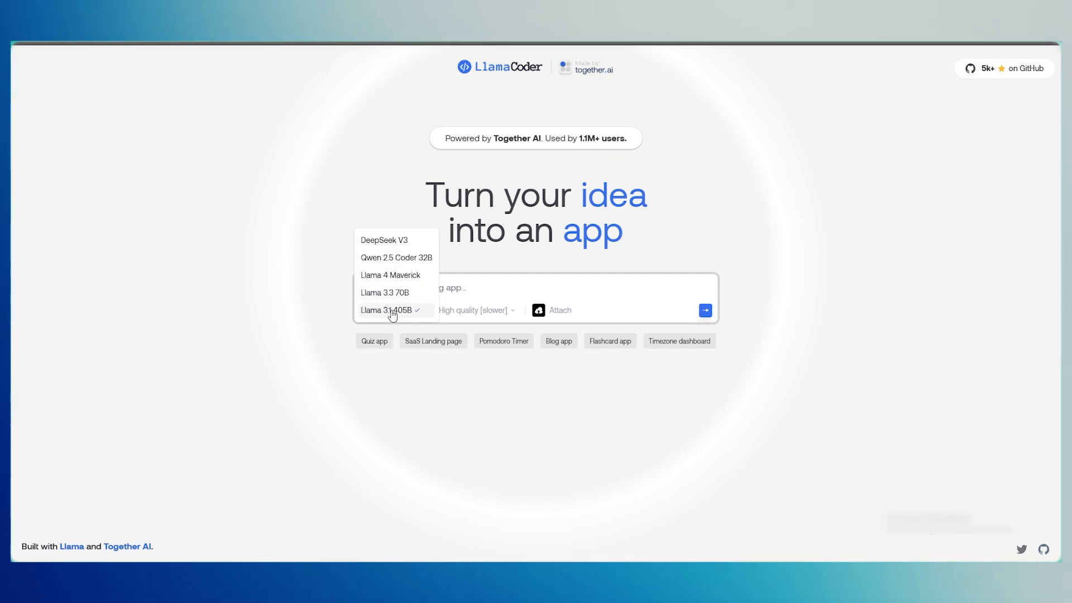
click(387, 309)
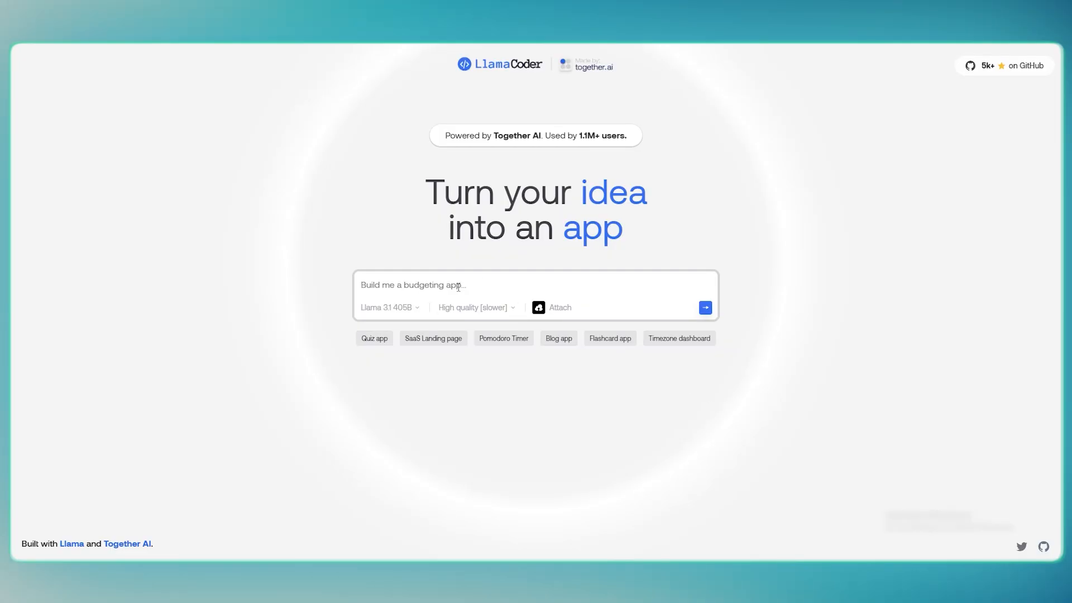
Submit 'Make me a quiz app about American history.' plus a request for per-question explanations.
text(Make me a quiz app about American history.)
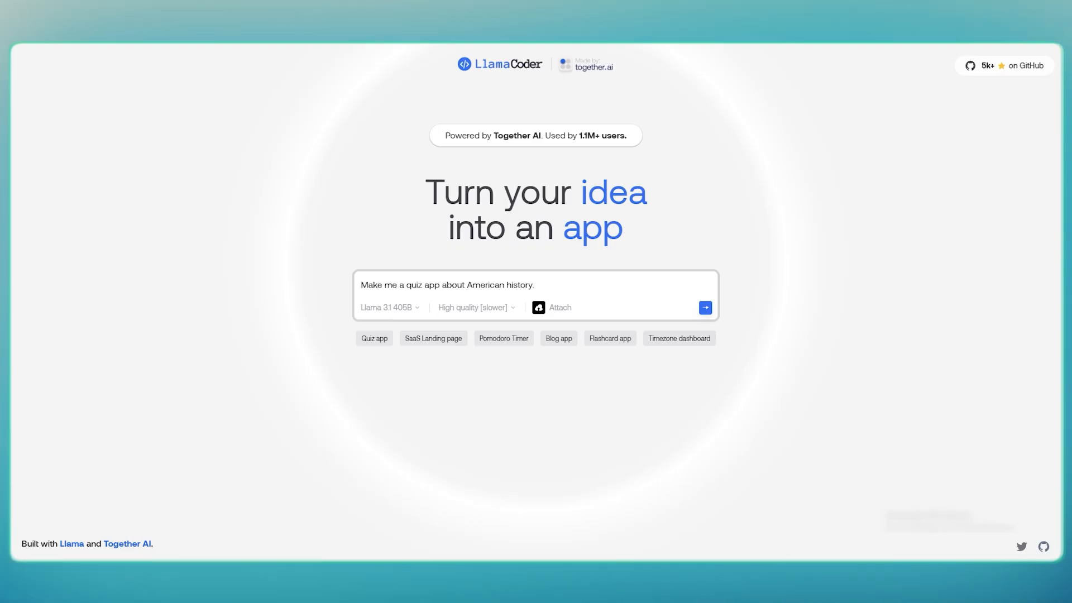
mouse_move(652, 332)
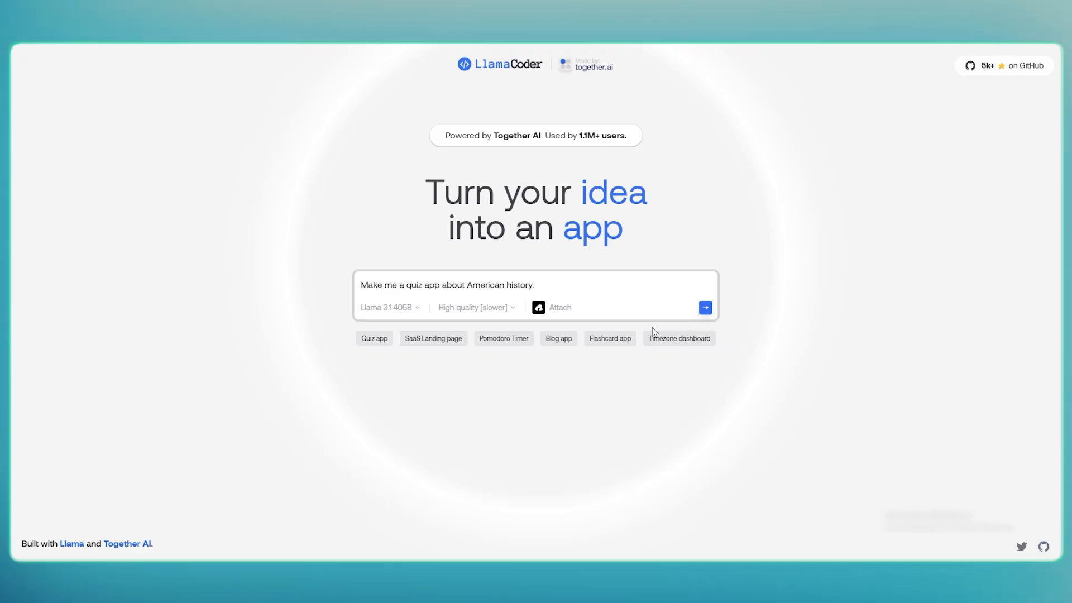
click(533, 285)
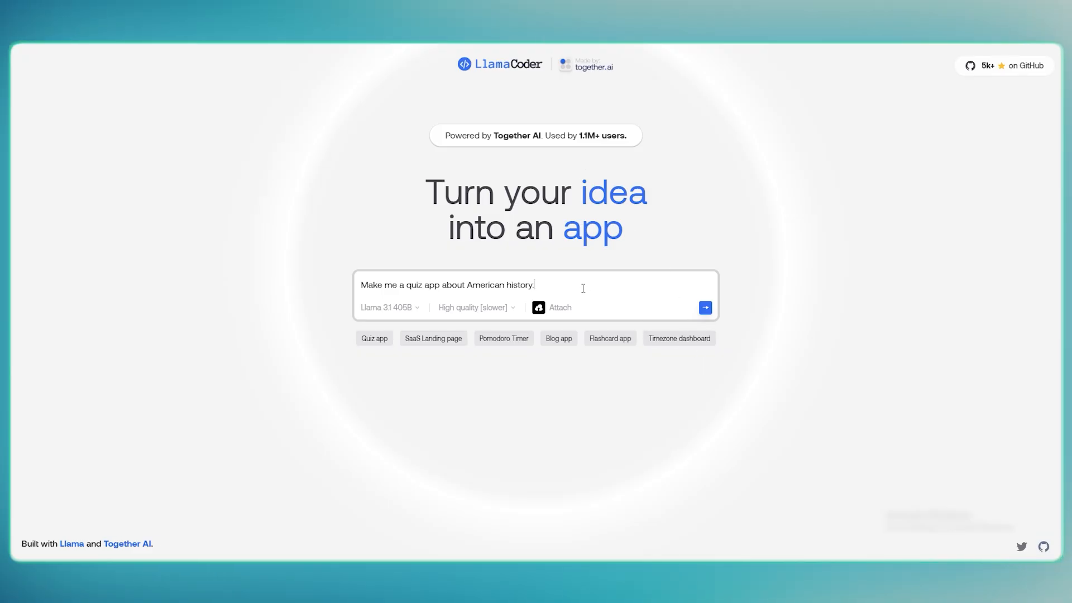
text(Make sure to give the user an explanation on each question, whether they got it right or wrong, and keep a score going.)
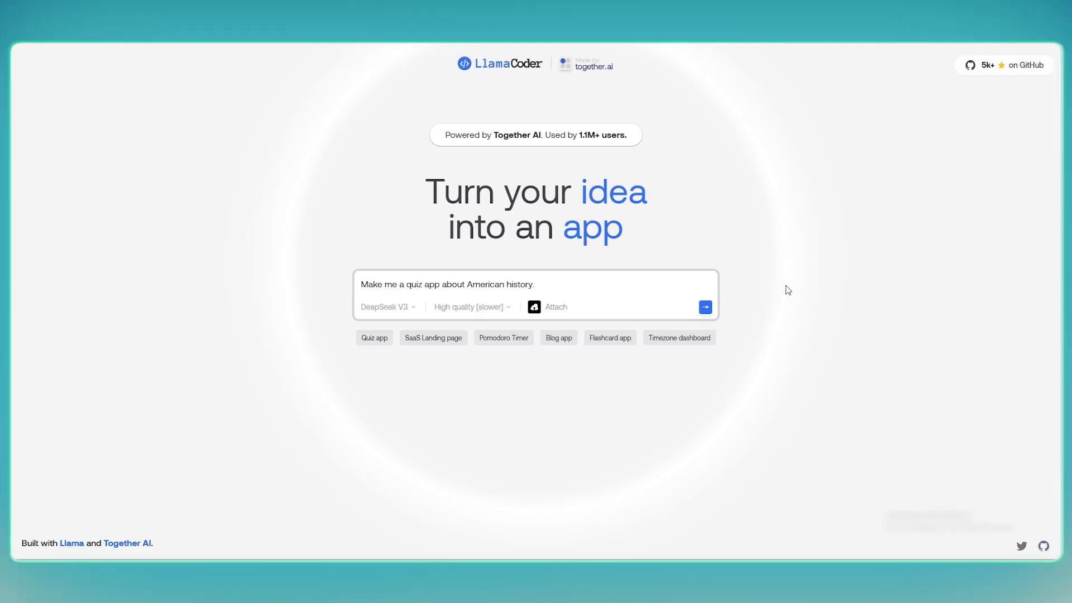
click(704, 307)
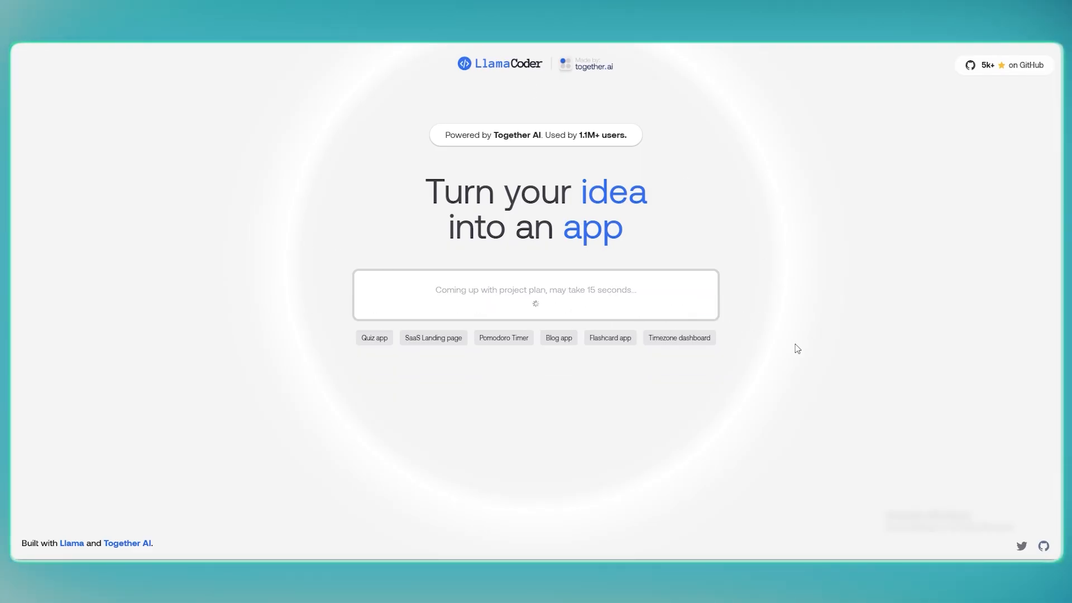
mouse_move(813, 352)
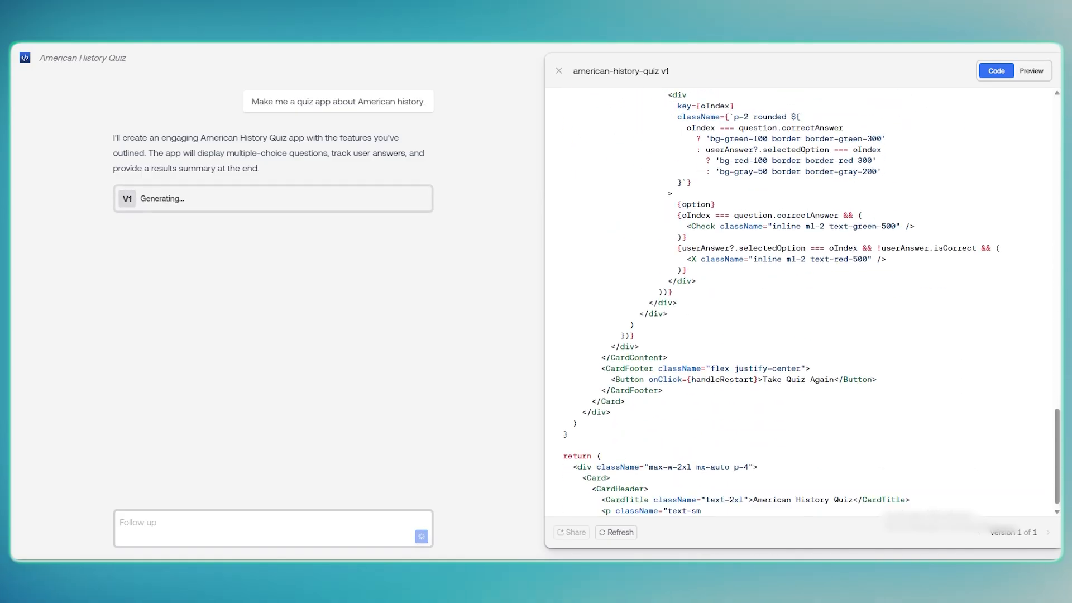
Request a v2 with explanations and score tracking and view its live preview.
click(1031, 70)
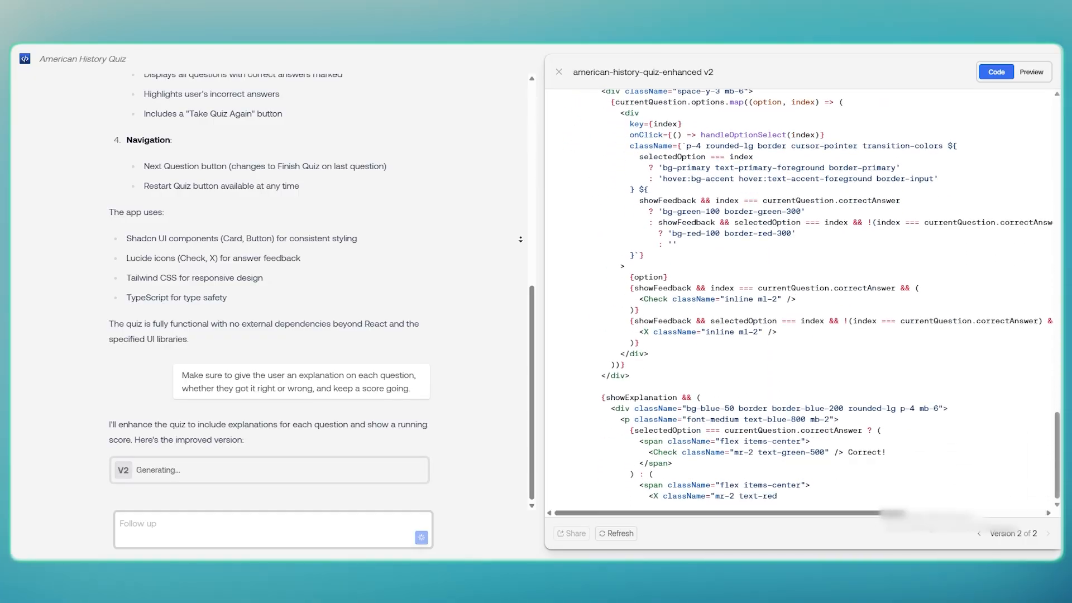
scroll(down, 3)
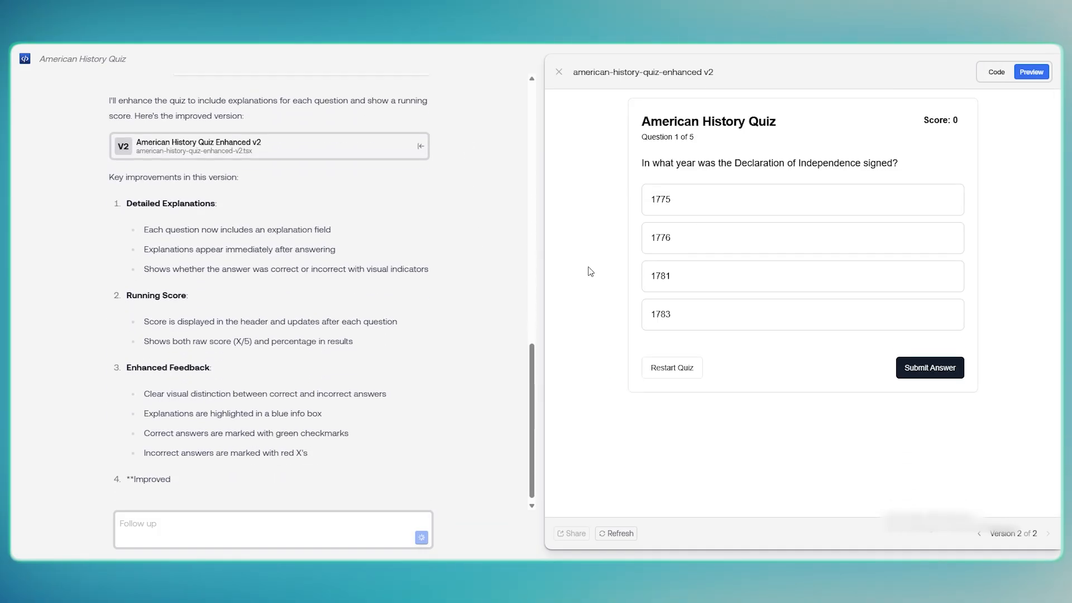
Answer the questions from first President to Louisiana Purchase, reaching Quiz Complete at 5/5.
scroll(down, 3)
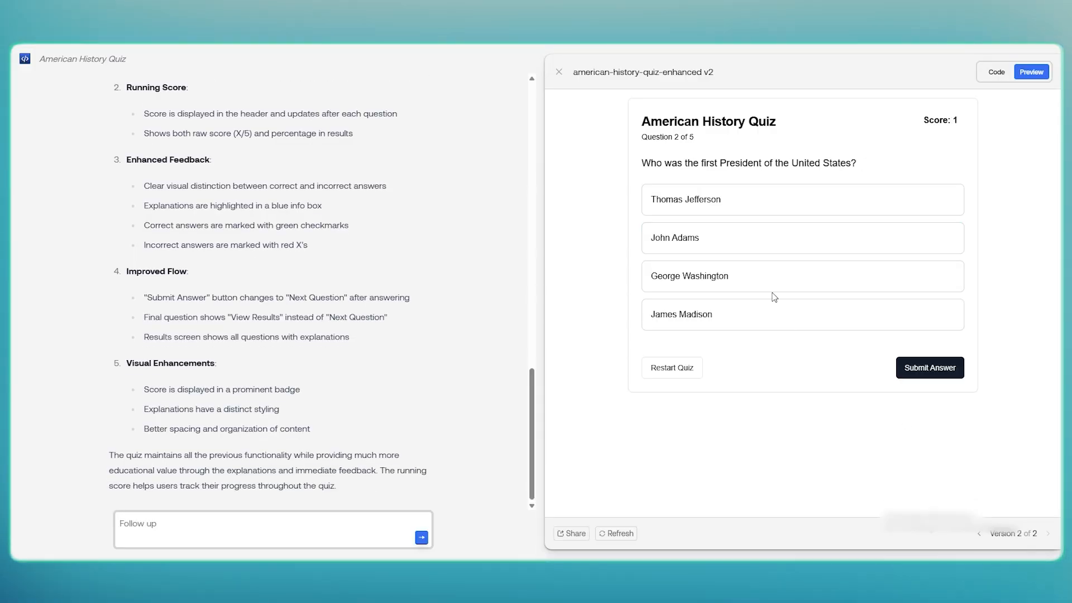
mouse_move(928, 367)
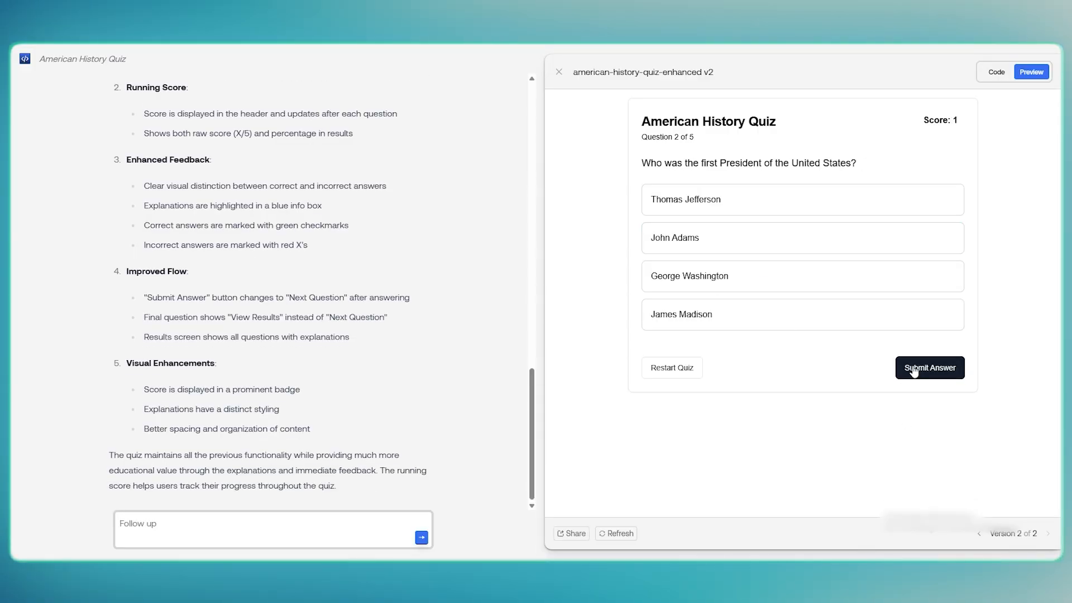
click(929, 367)
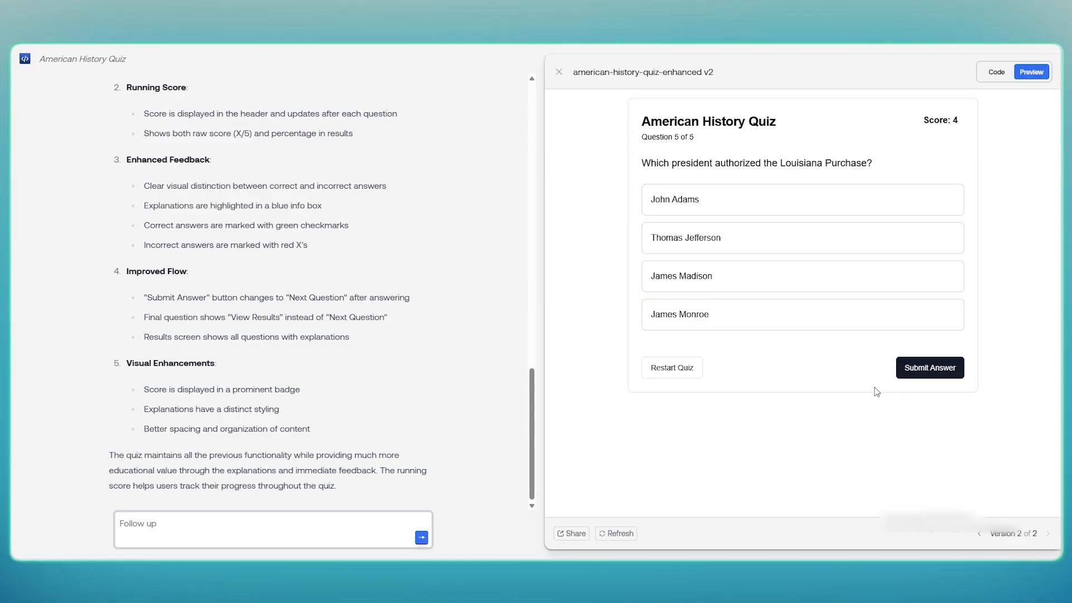
mouse_move(946, 374)
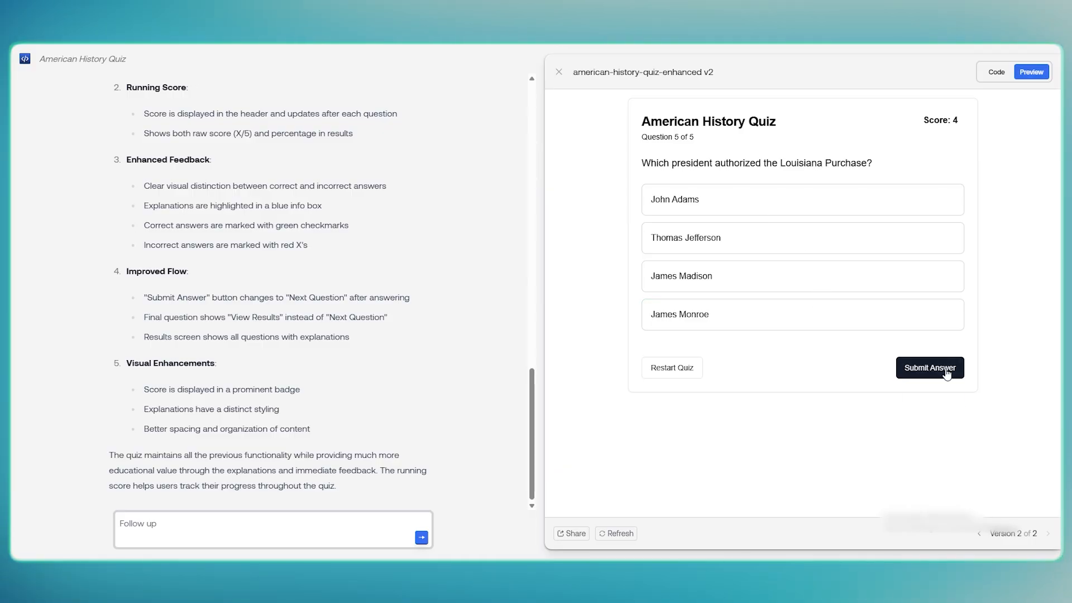
click(929, 368)
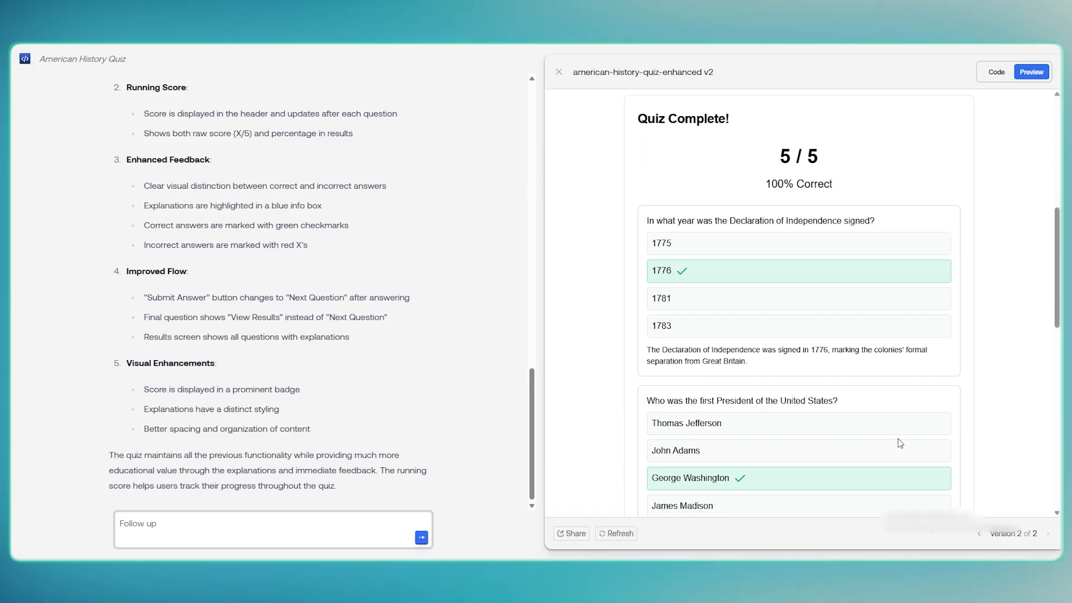